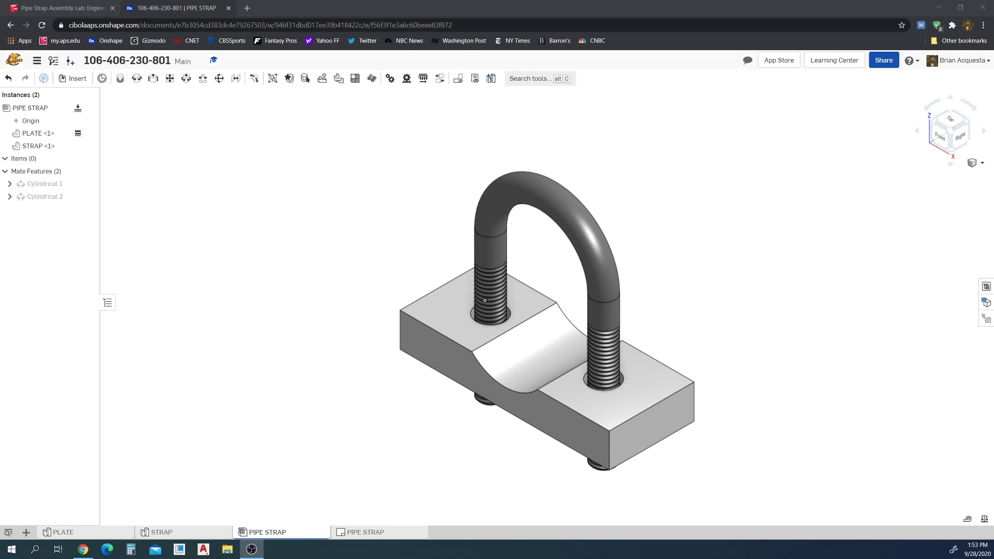
mouse_move(820, 283)
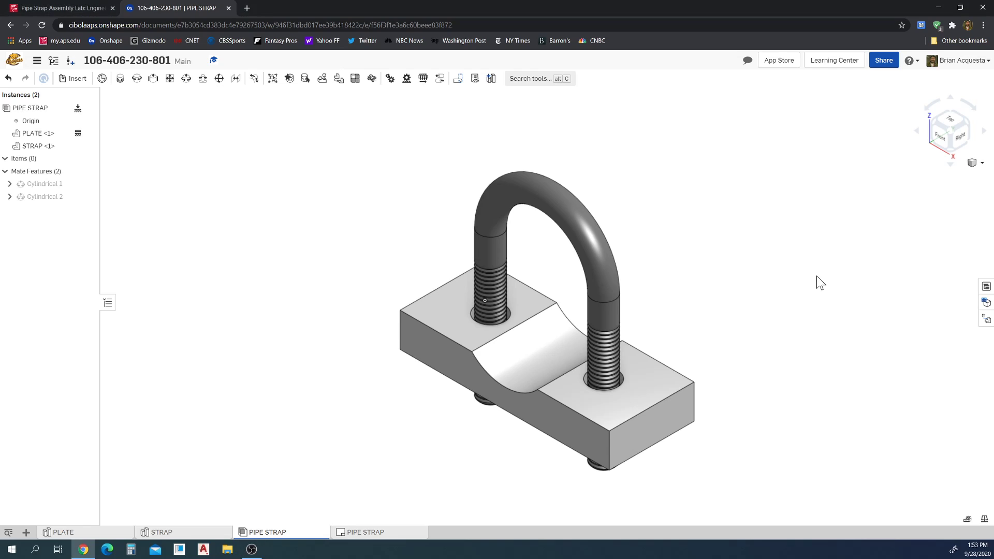
mouse_move(819, 284)
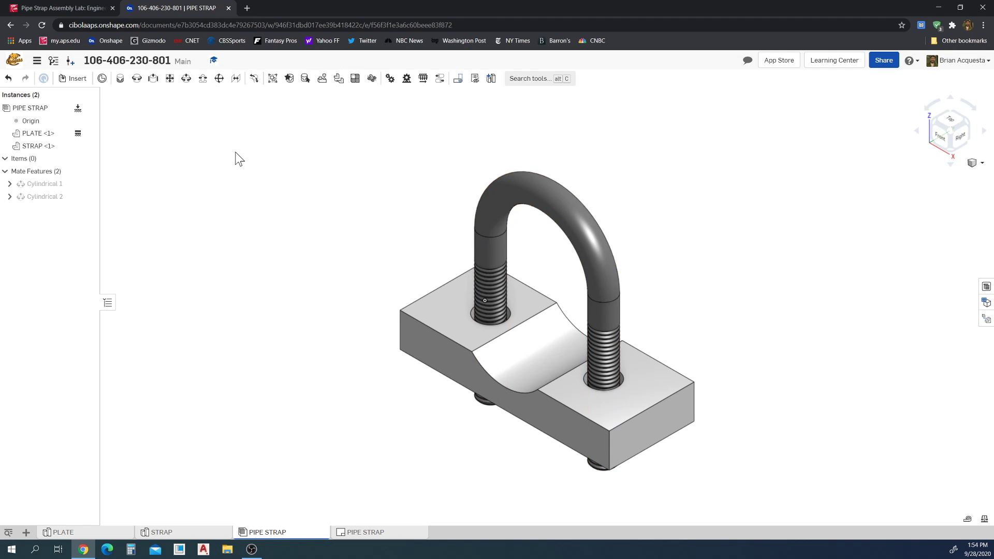
mouse_move(121, 105)
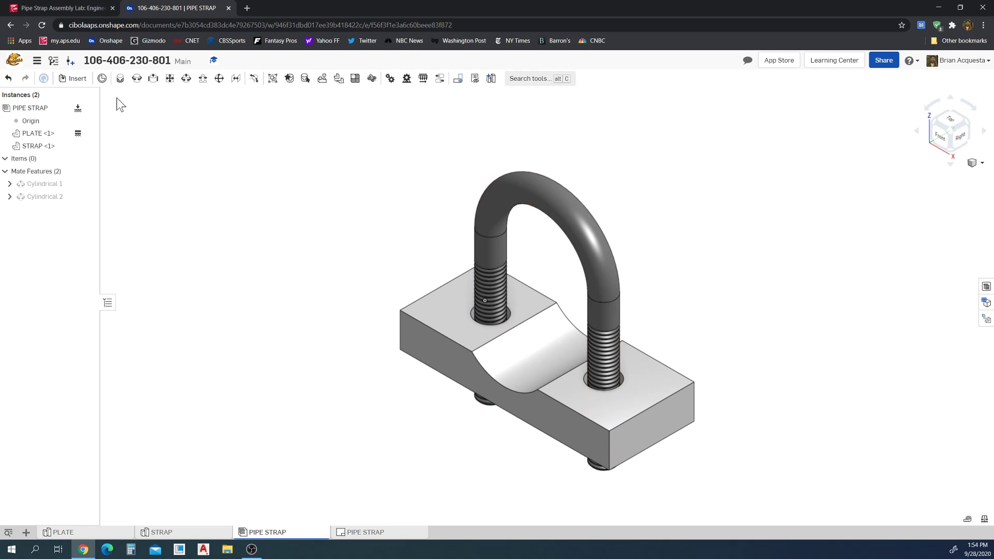
Step: Open the insert panel on the Standard content library
click(77, 78)
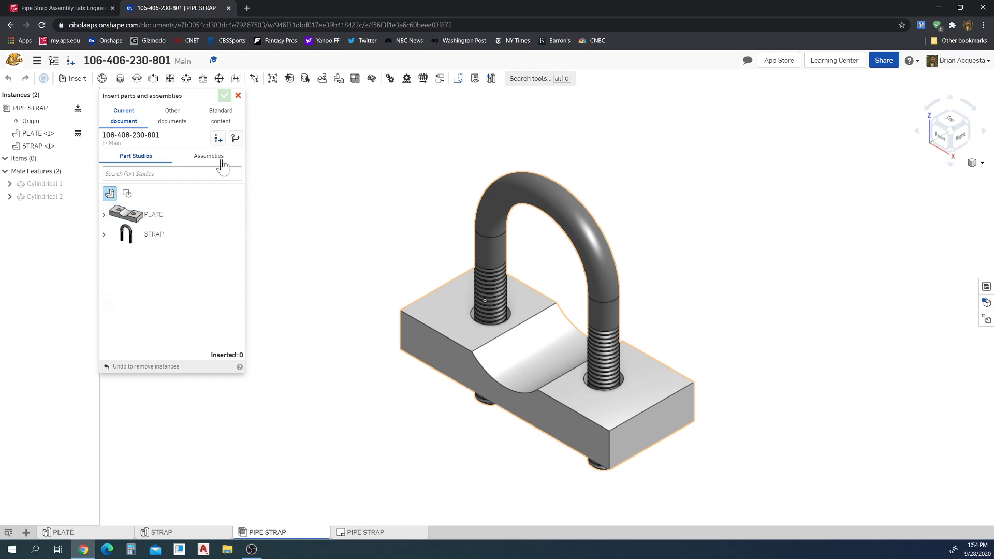
click(220, 116)
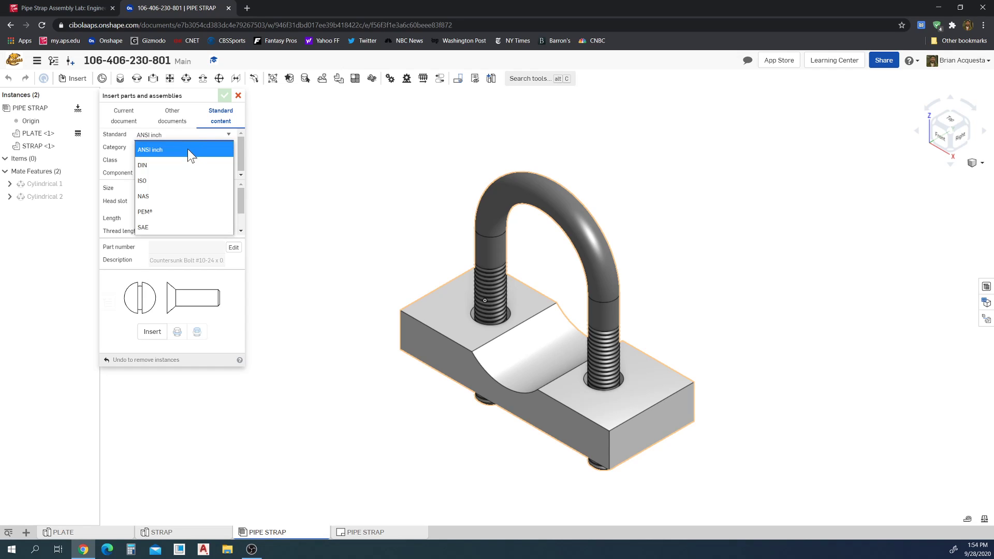
mouse_move(184, 159)
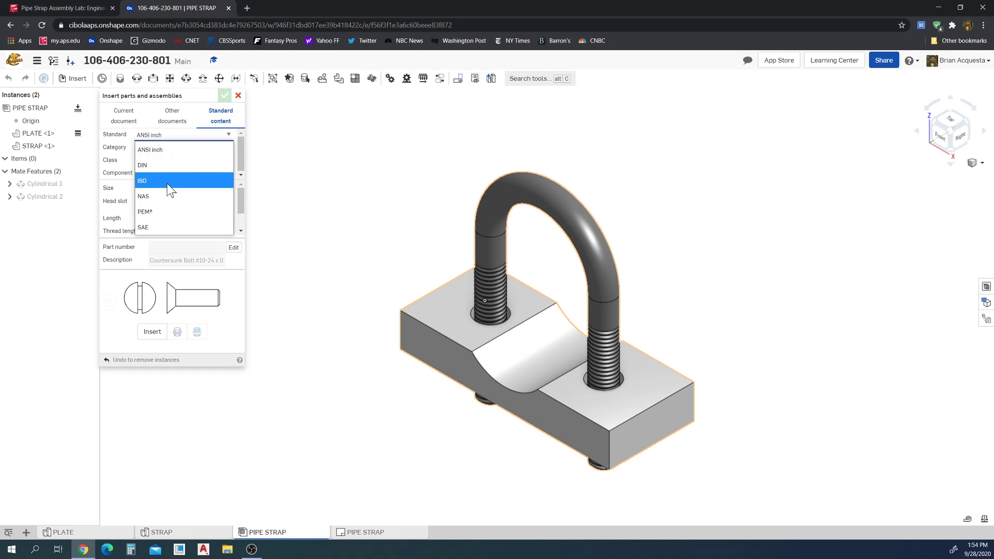
mouse_move(180, 184)
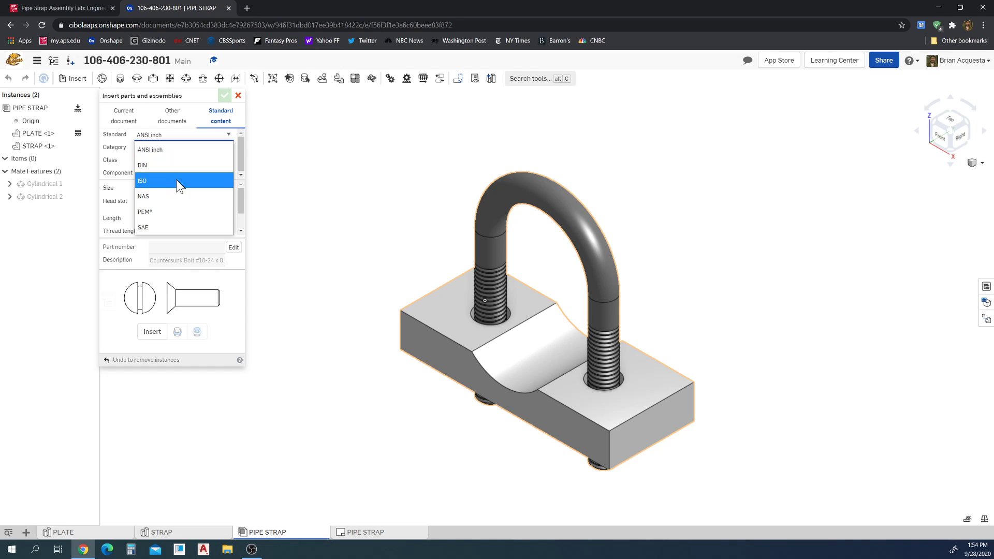
Step: Choose ISO hex nut grade C ISO 4034, size M8, hardened carbon steel, plain
click(143, 180)
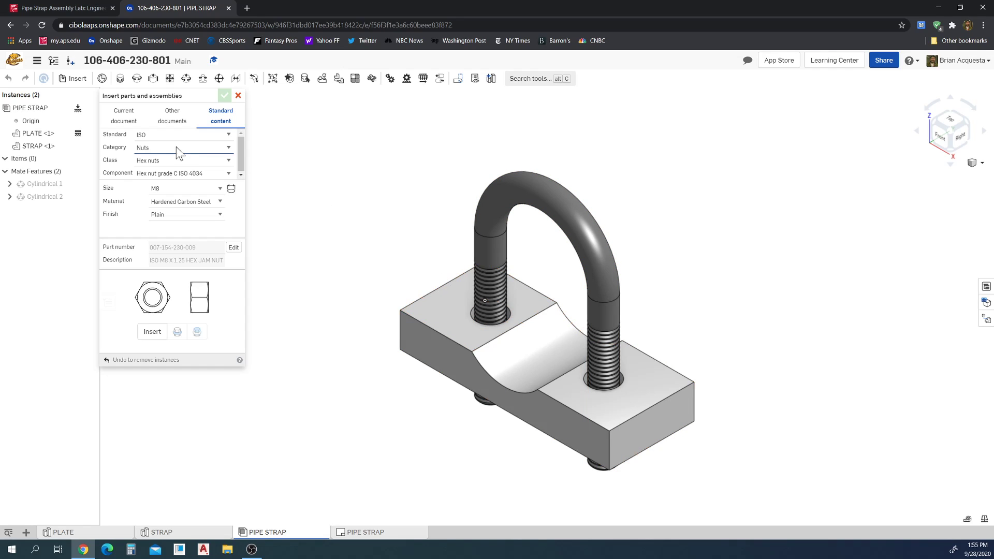
mouse_move(163, 158)
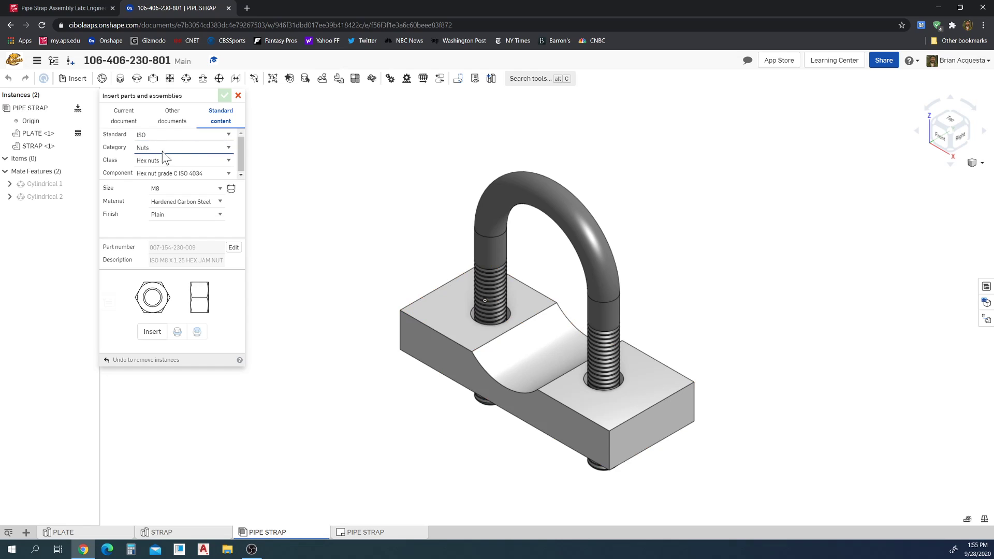
mouse_move(393, 373)
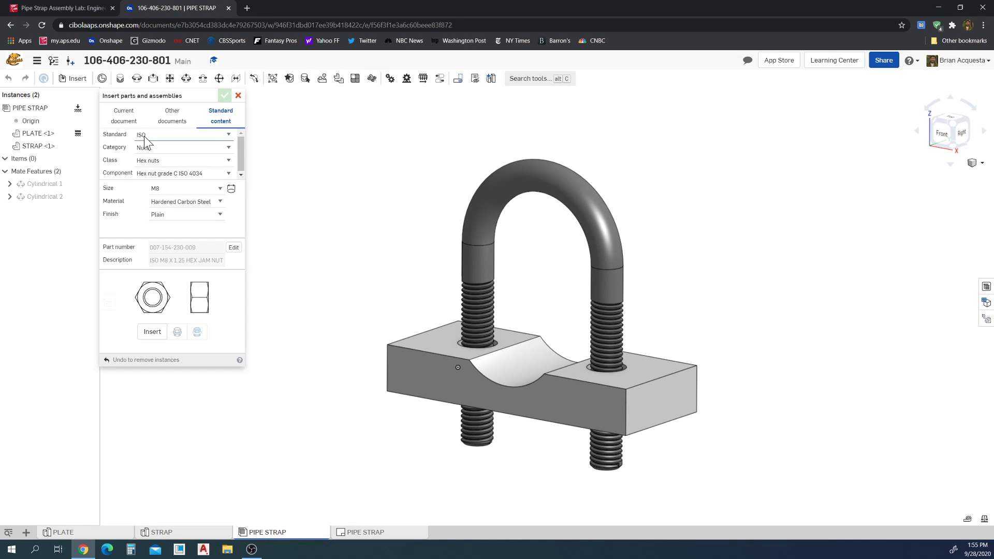
mouse_move(172, 143)
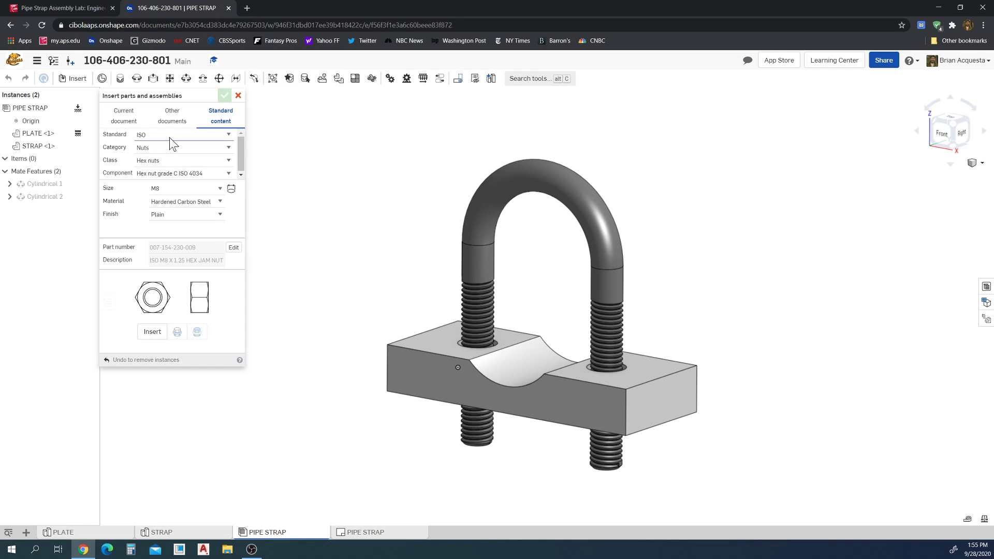
mouse_move(182, 139)
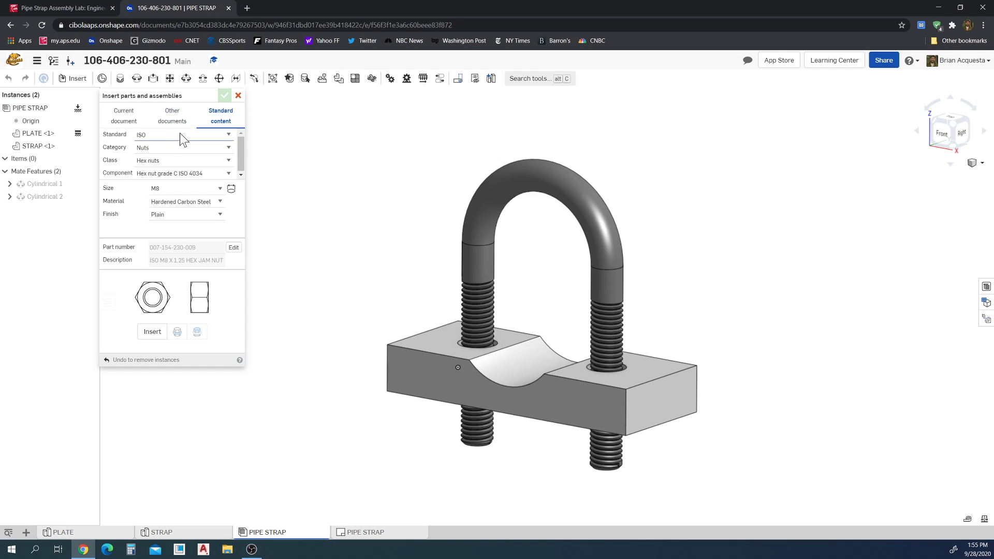
mouse_move(170, 155)
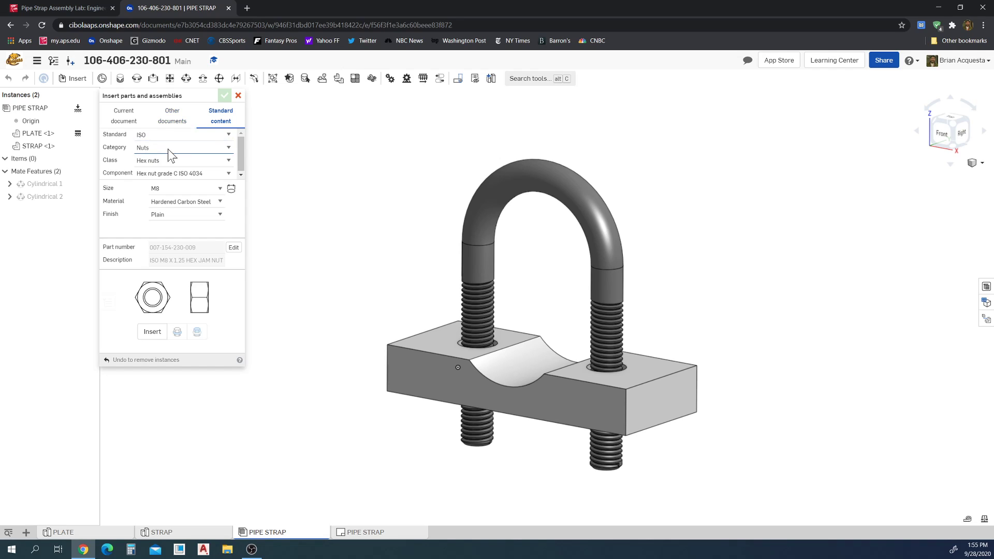
click(183, 147)
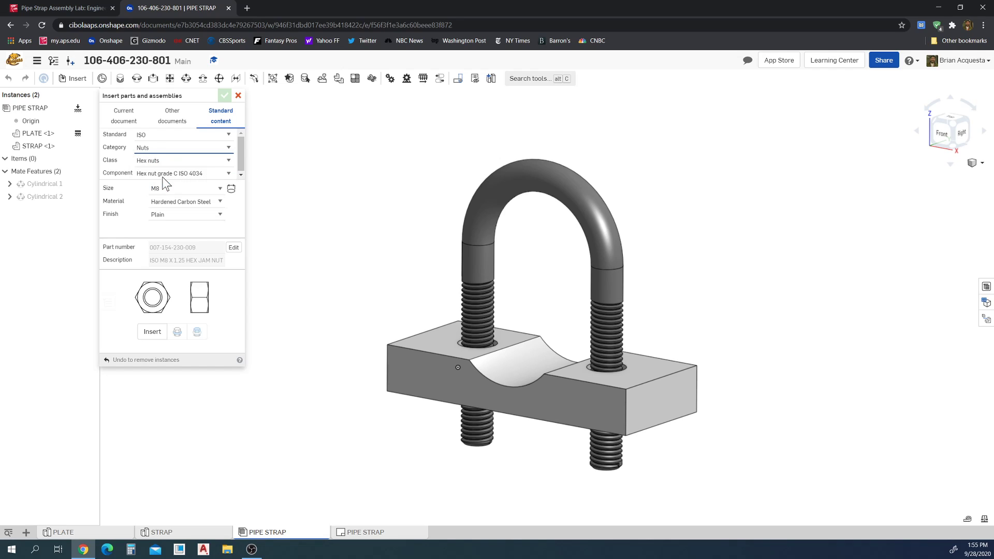
click(183, 160)
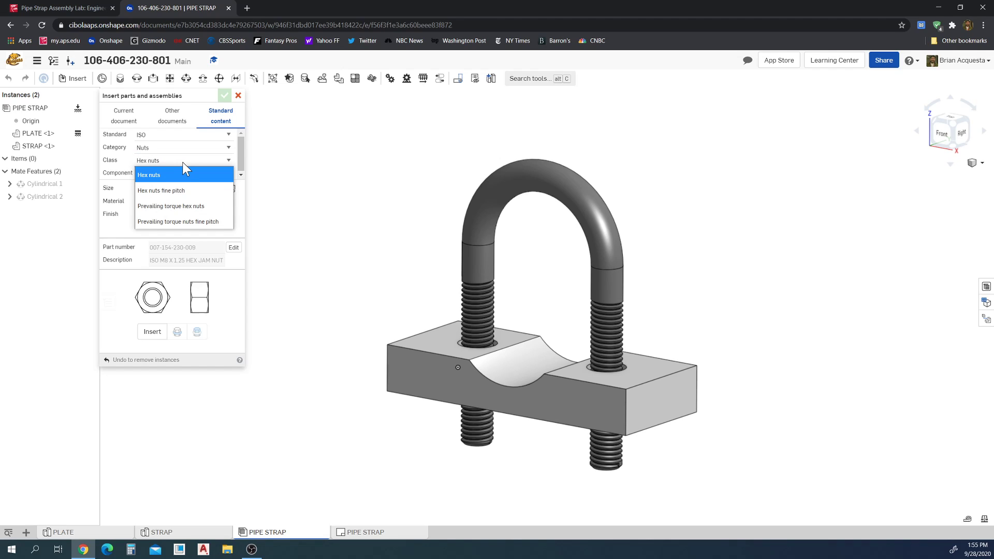
mouse_move(189, 175)
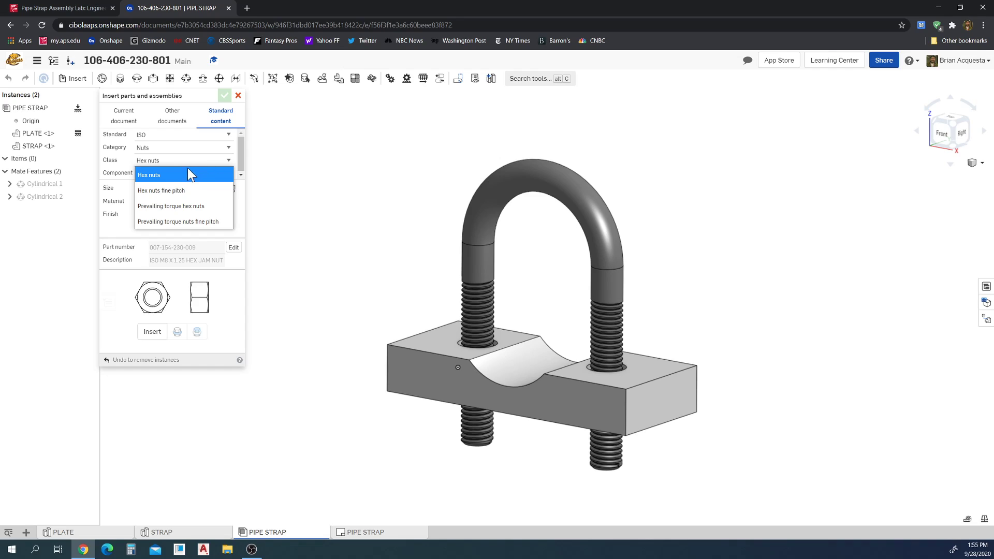
mouse_move(186, 191)
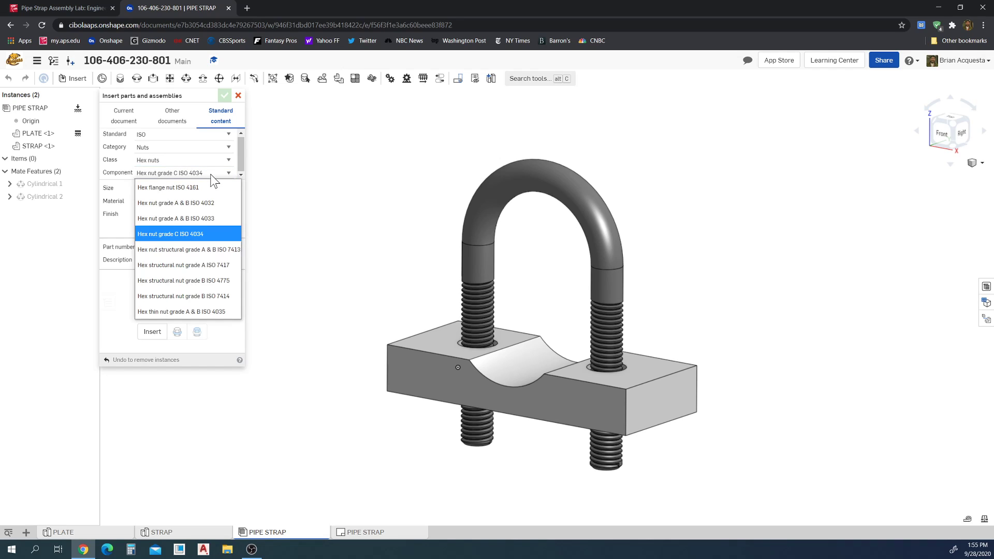
click(170, 234)
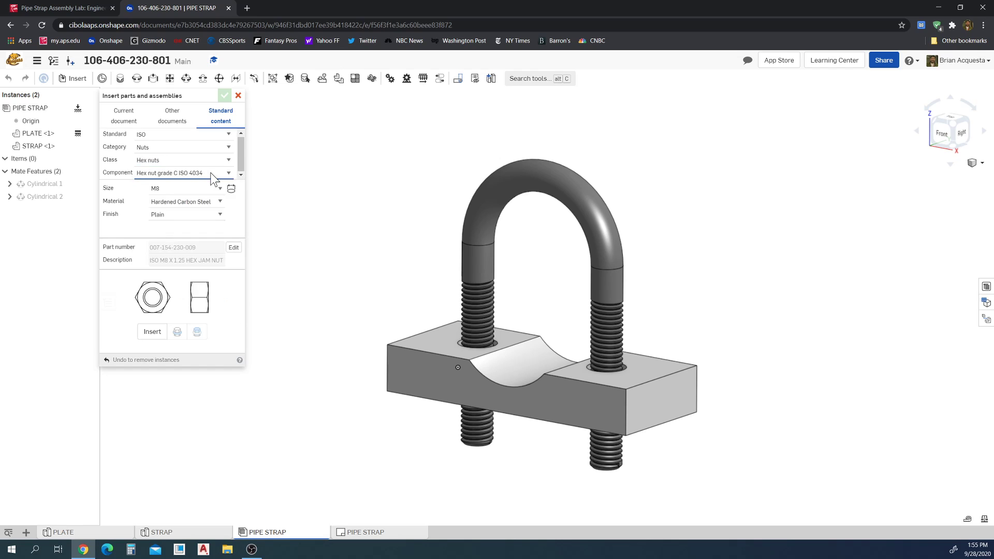
Step: Switch to the Canvas lab page listing the ISO M8 hex nut grade C
click(57, 8)
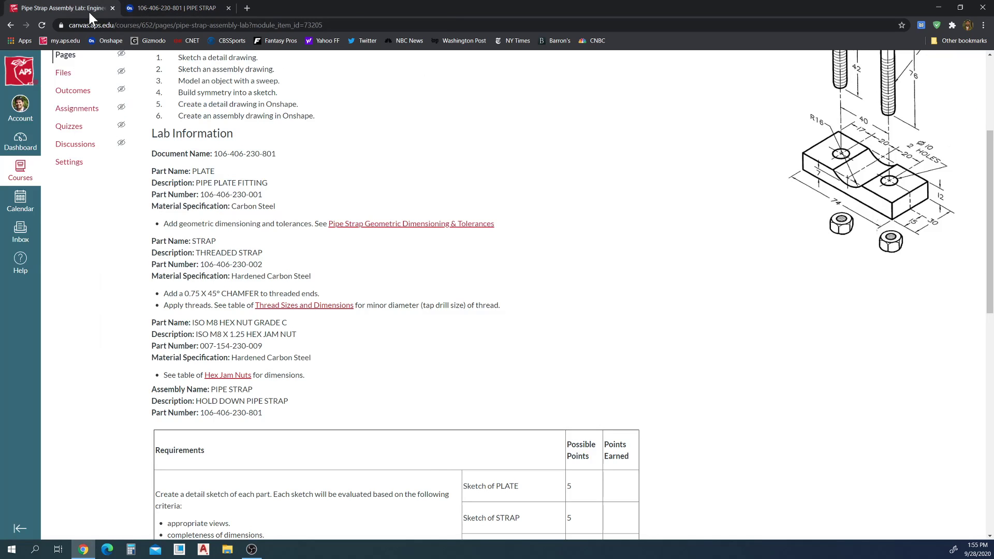
mouse_move(320, 348)
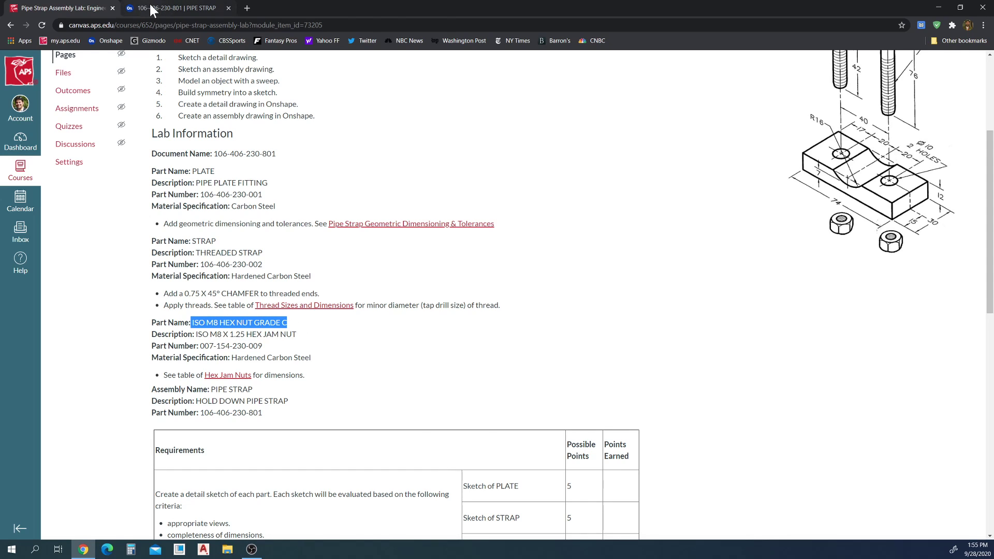
Step: Back in Onshape, recheck the hex nut component and keep size M8
click(178, 7)
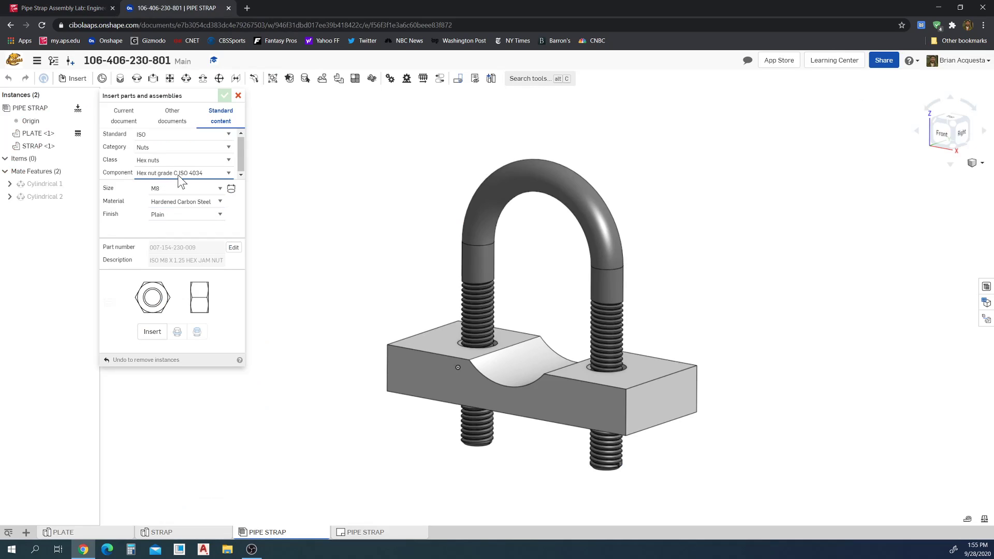
click(183, 173)
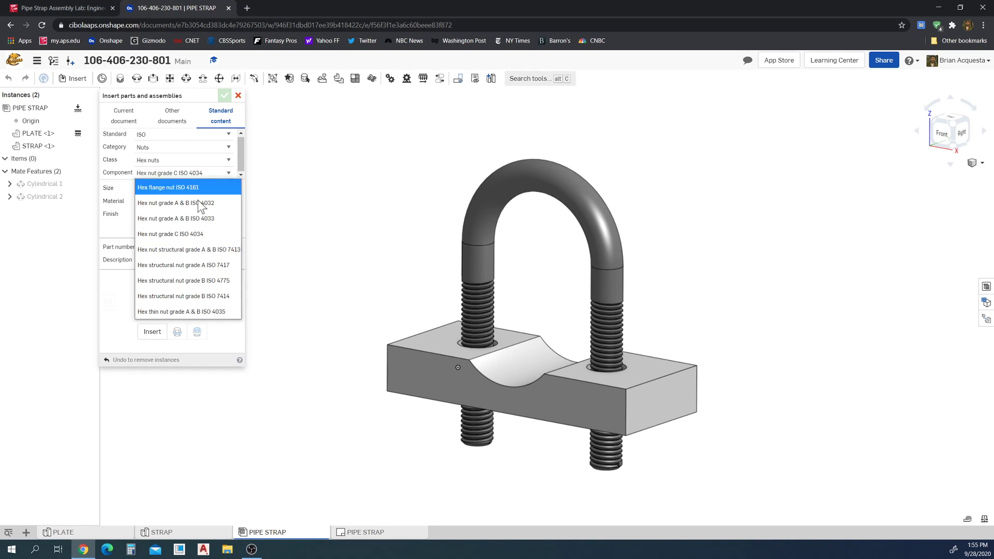
mouse_move(204, 221)
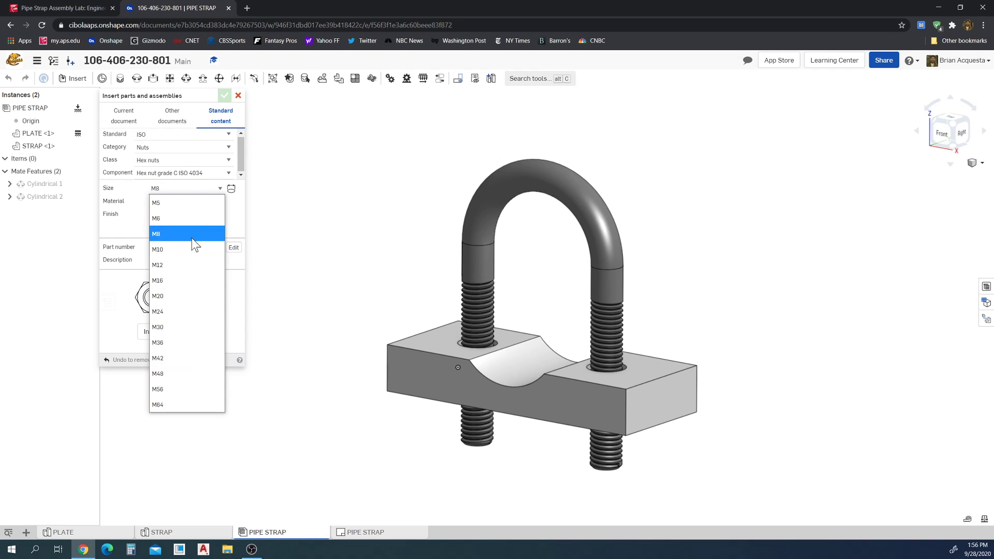
mouse_move(176, 238)
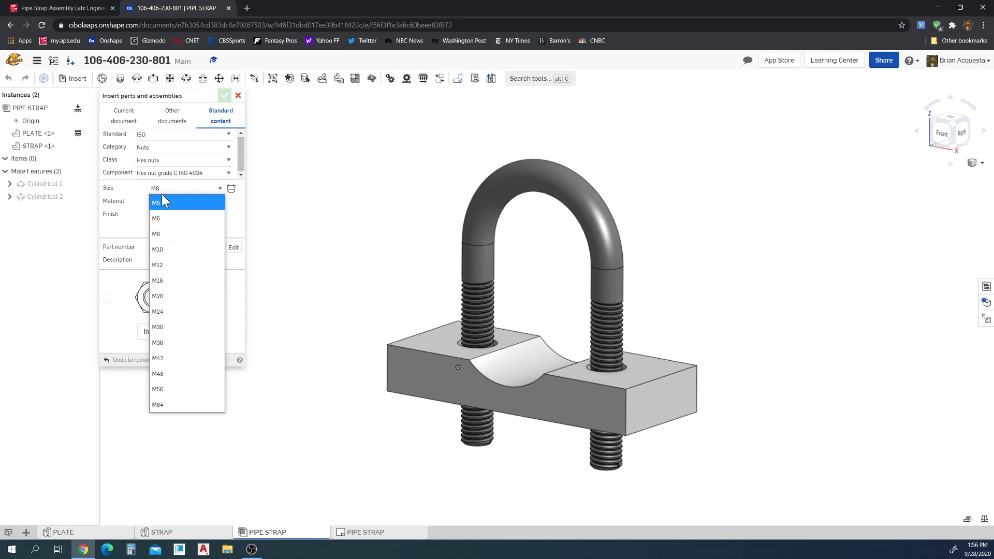
click(156, 233)
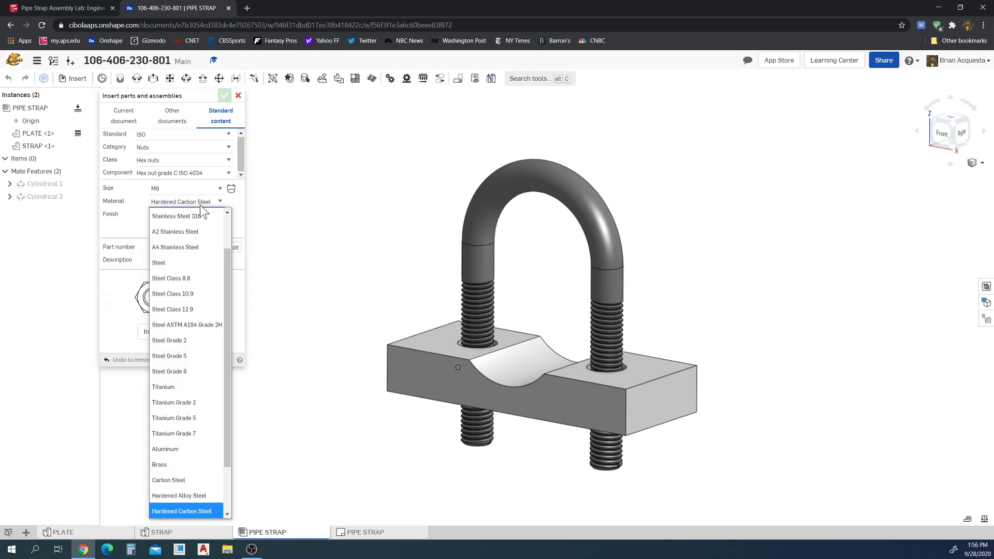
mouse_move(165, 449)
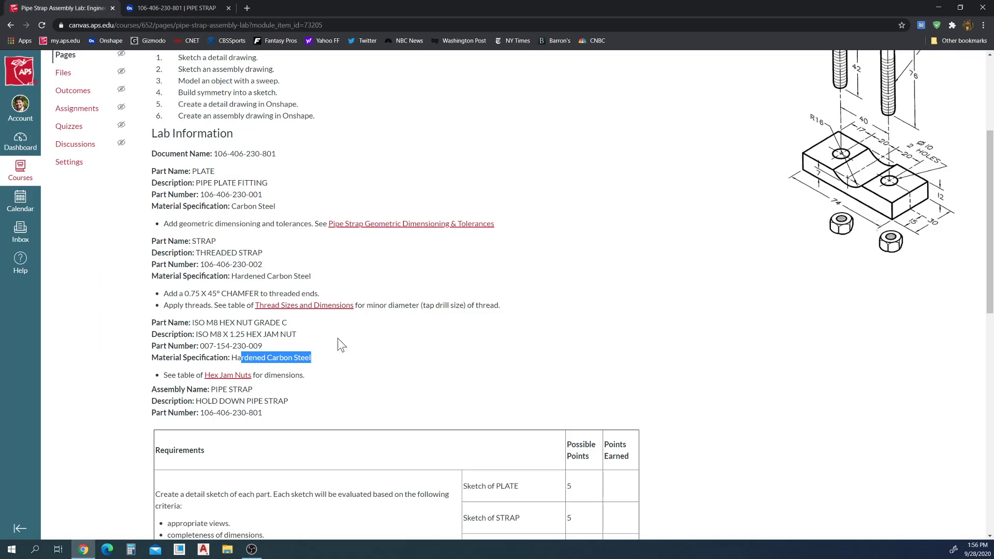
Step: Return to the Onshape nut settings after checking Hardened Carbon Steel
click(178, 8)
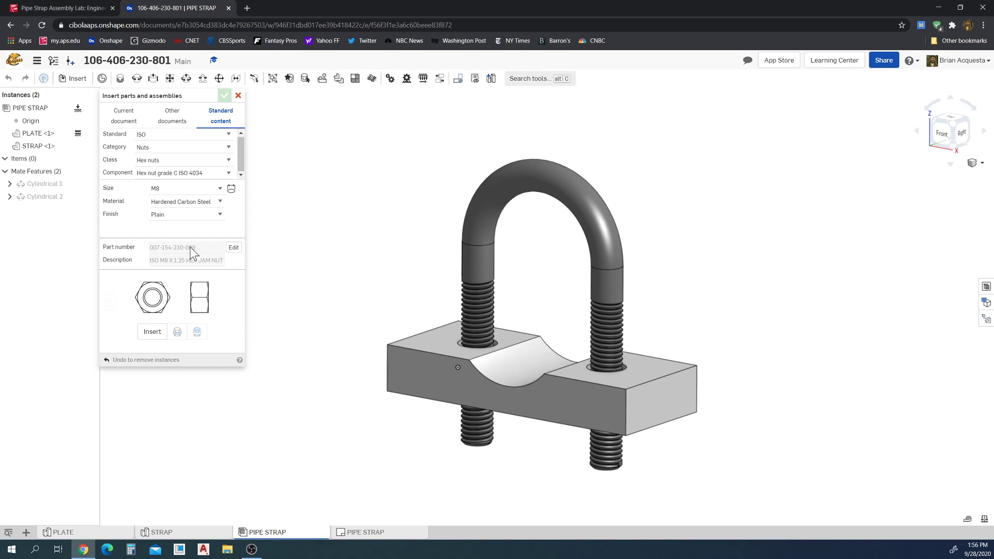
Step: Cross-check the M8 nut settings against the lab's ISO M8 x 1.25 hex jam nut description
click(60, 8)
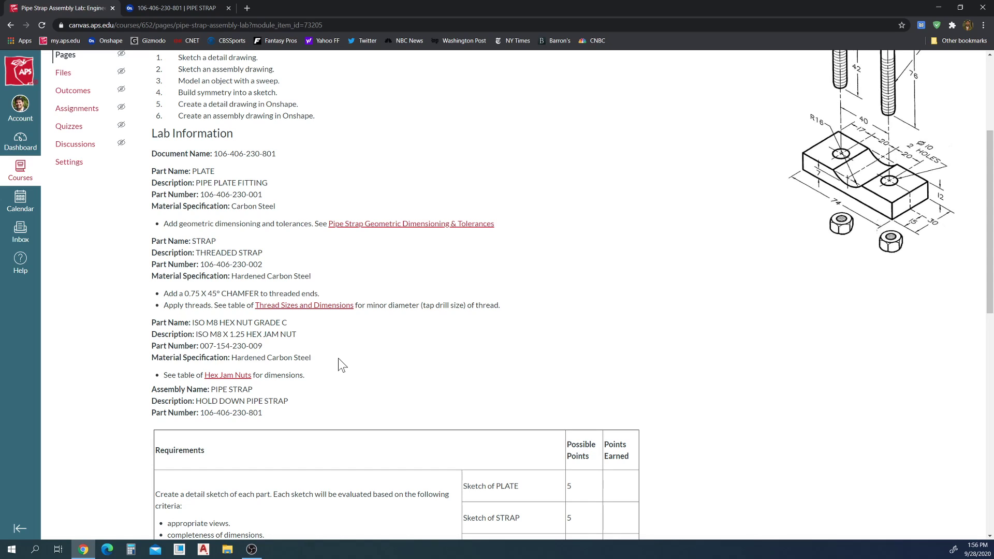
click(175, 8)
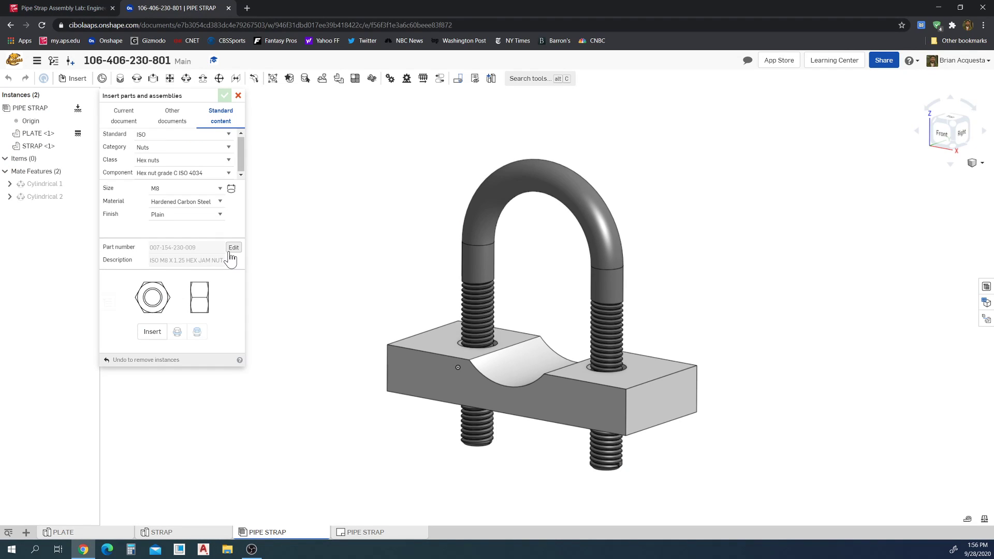
mouse_move(234, 247)
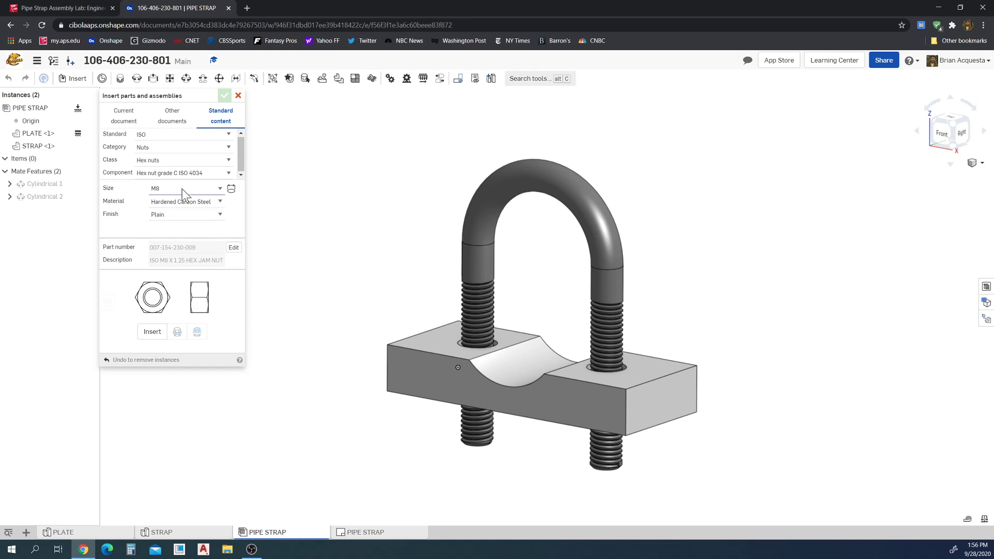
mouse_move(175, 136)
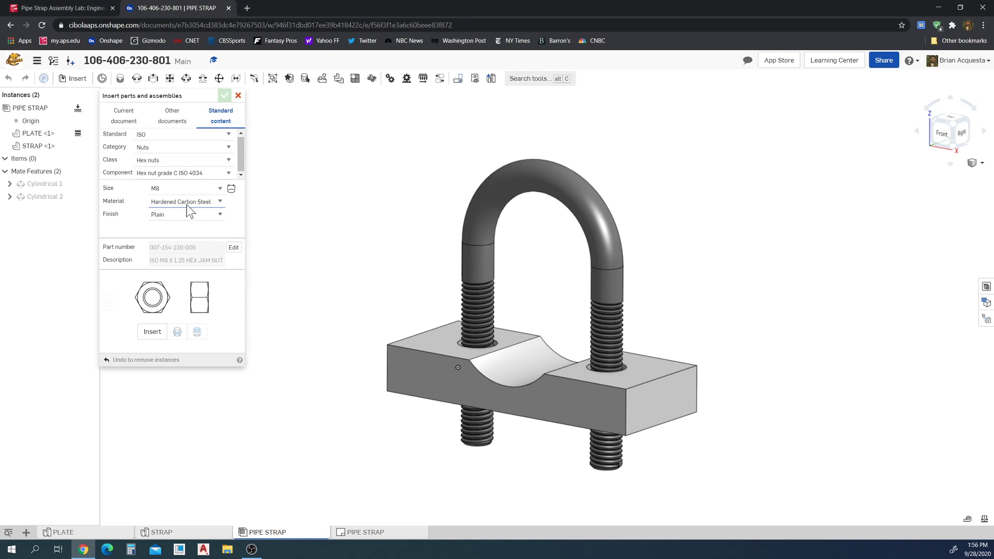
mouse_move(169, 266)
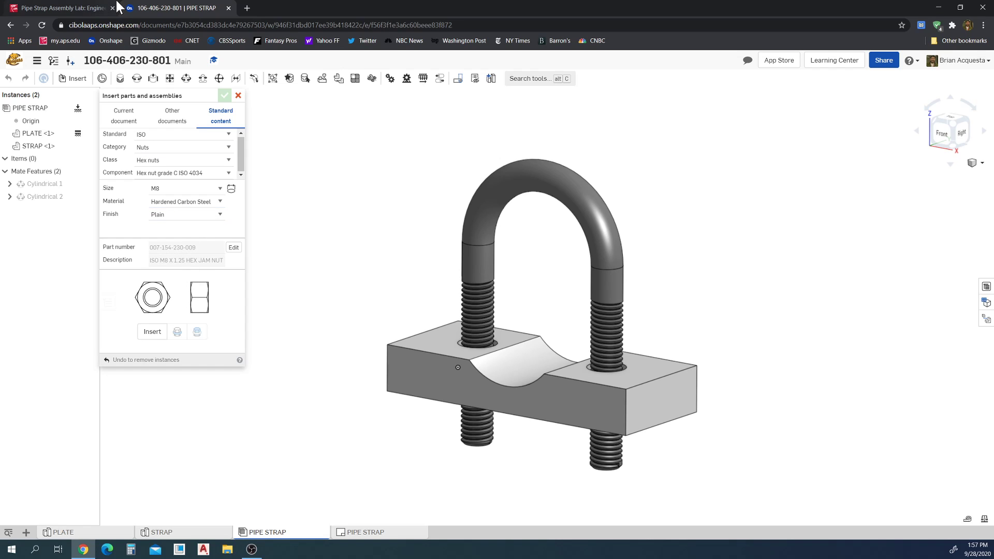
click(60, 8)
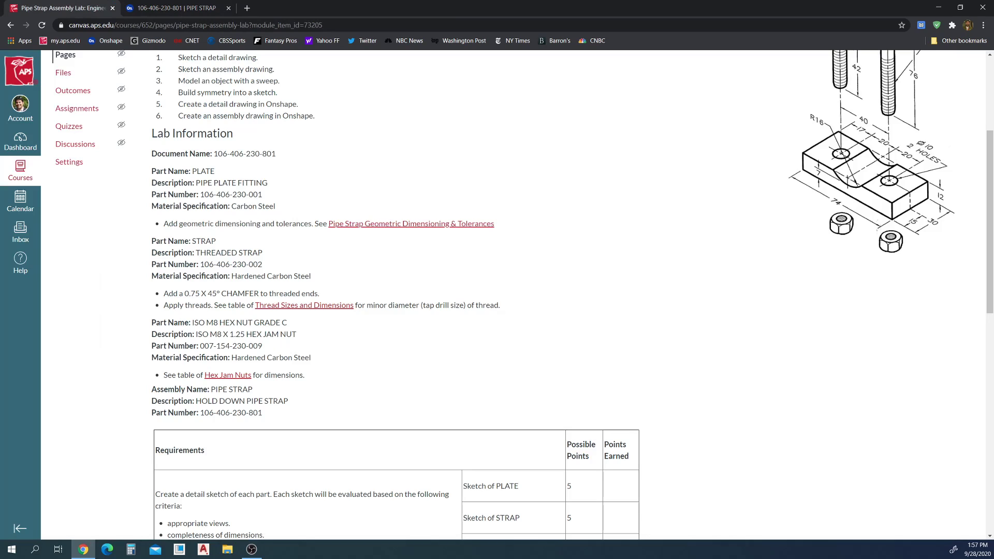
click(172, 8)
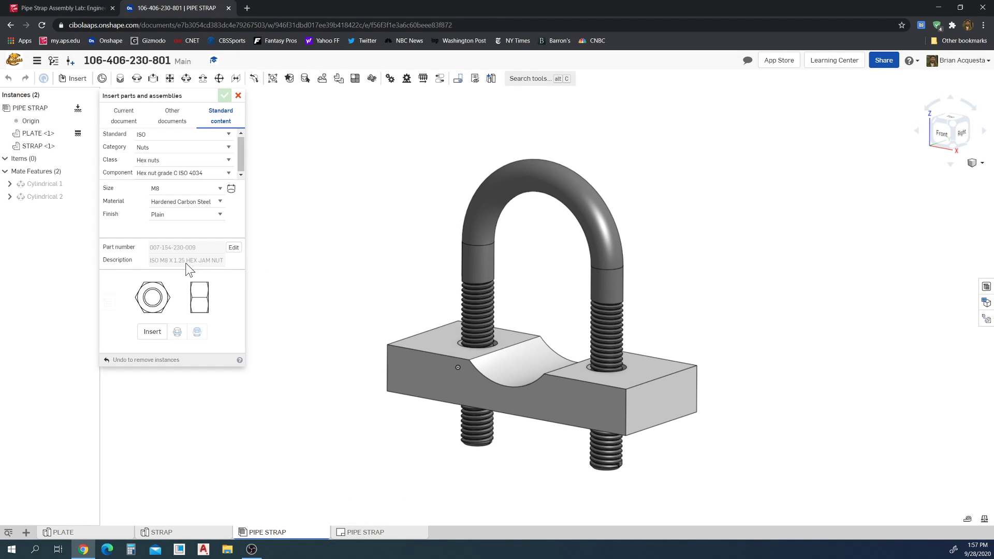
click(57, 8)
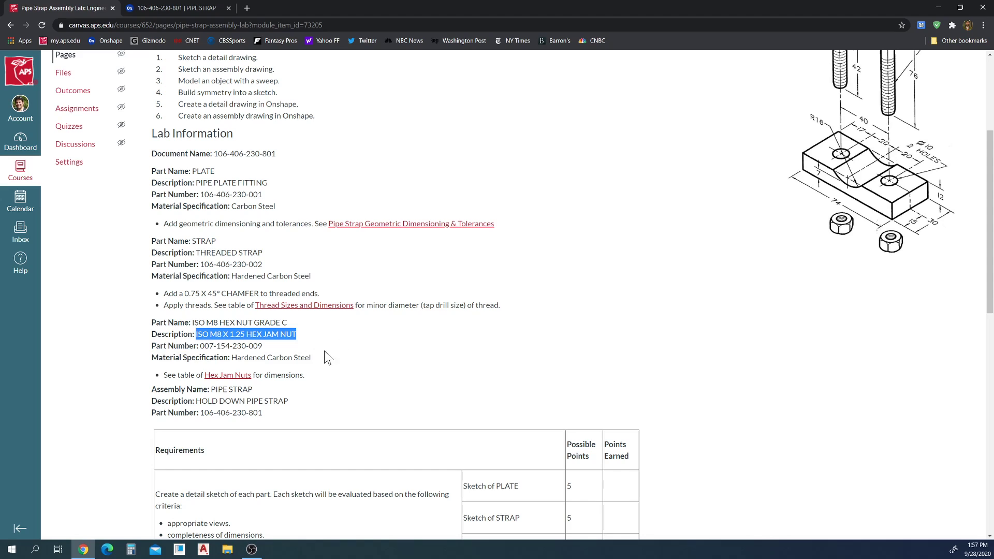
click(172, 8)
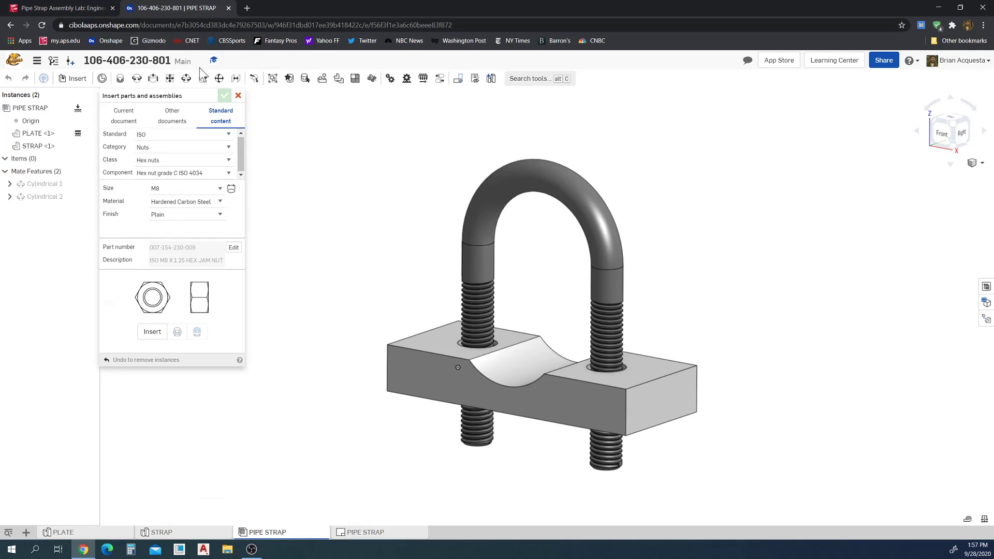
mouse_move(228, 252)
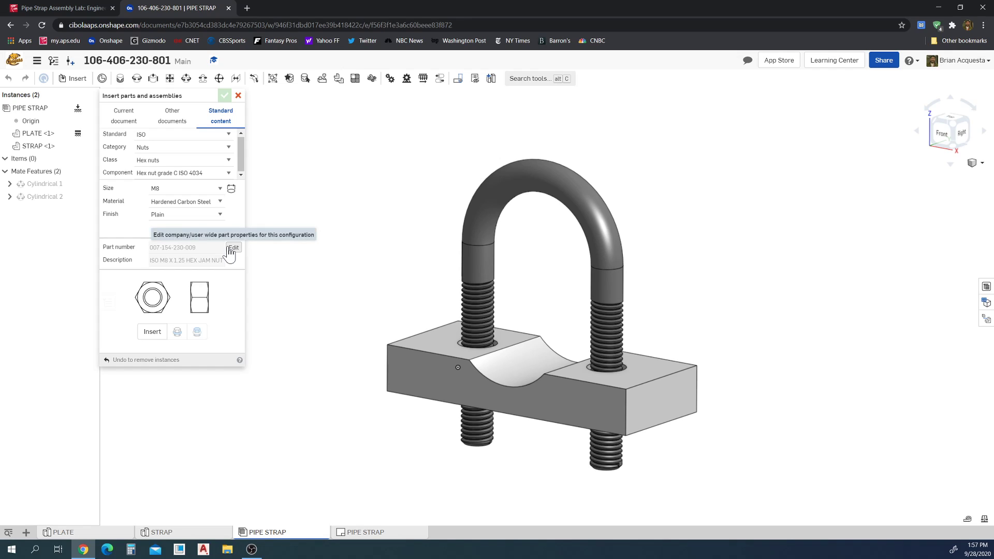
mouse_move(229, 305)
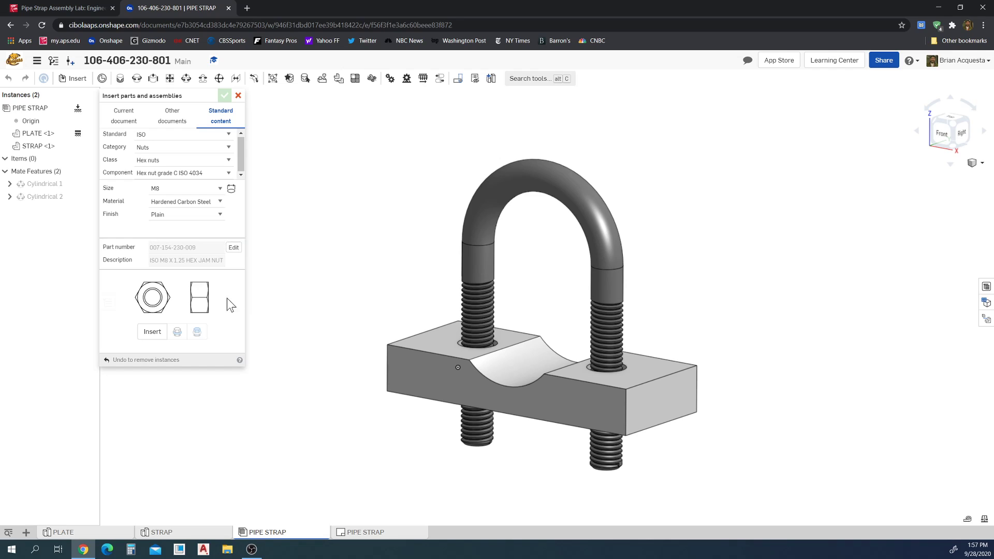
mouse_move(153, 331)
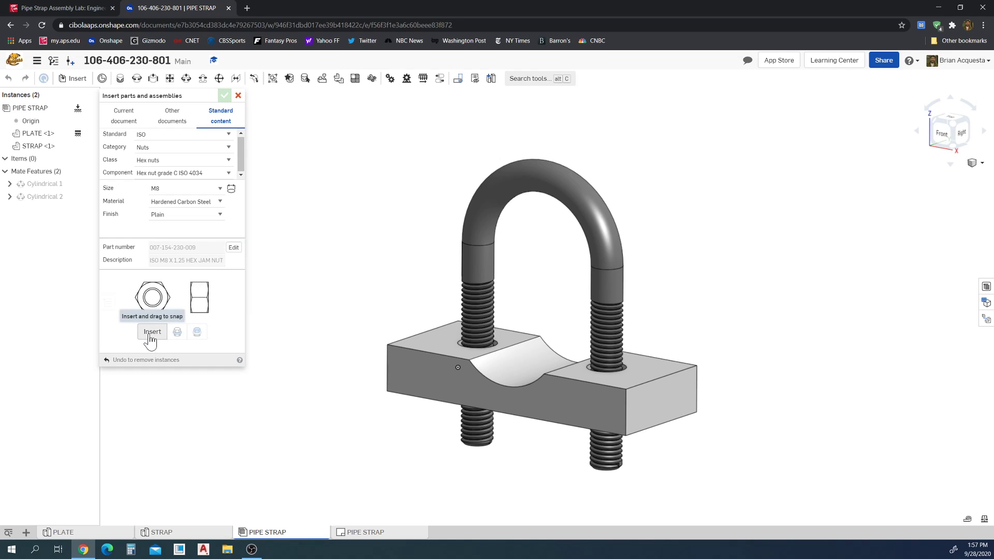
Step: Insert two M8 hex nuts loose beside the plate and close the panel
click(151, 331)
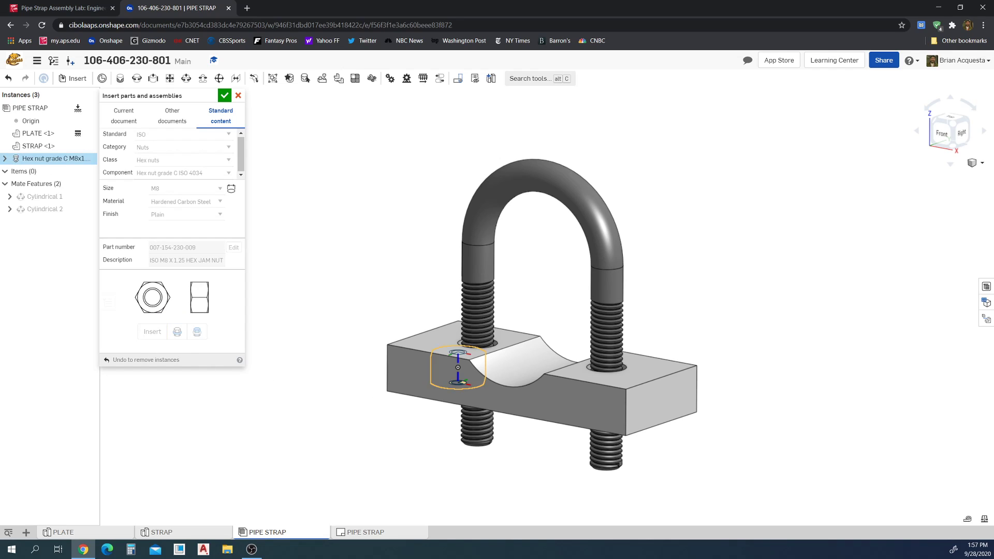
drag(458, 367, 346, 436)
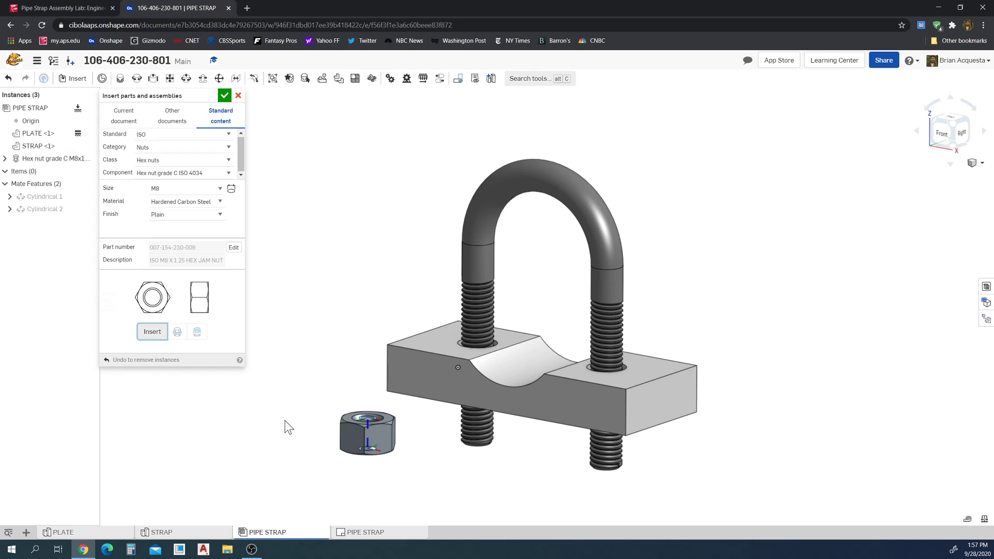
click(153, 332)
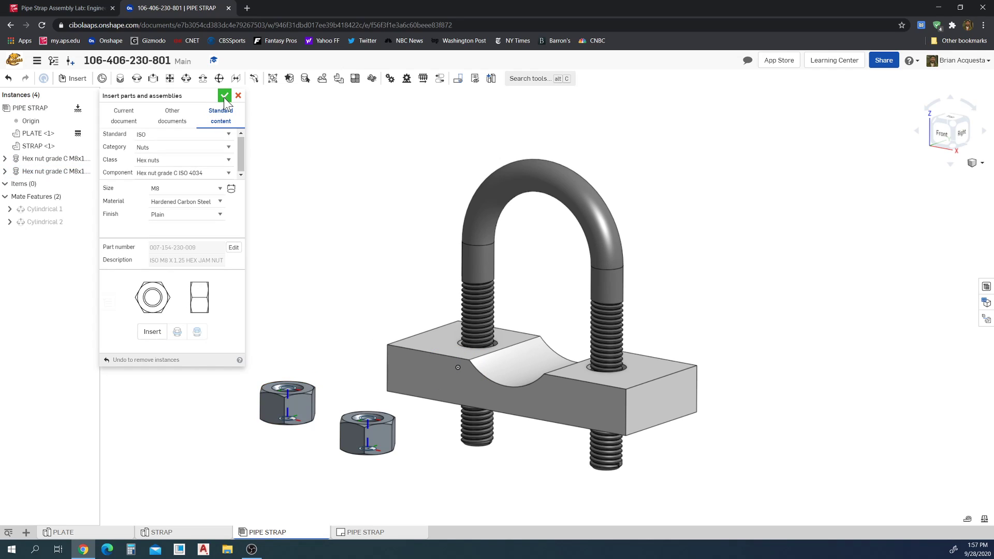
click(224, 96)
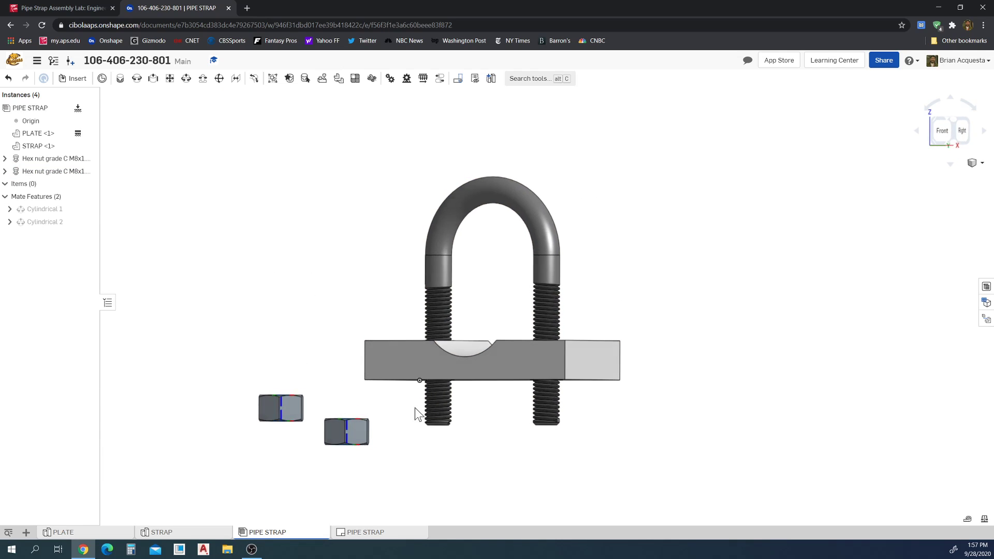
Step: Mate one nut cylindrically onto the left threaded end as Cylindrical 3
click(152, 78)
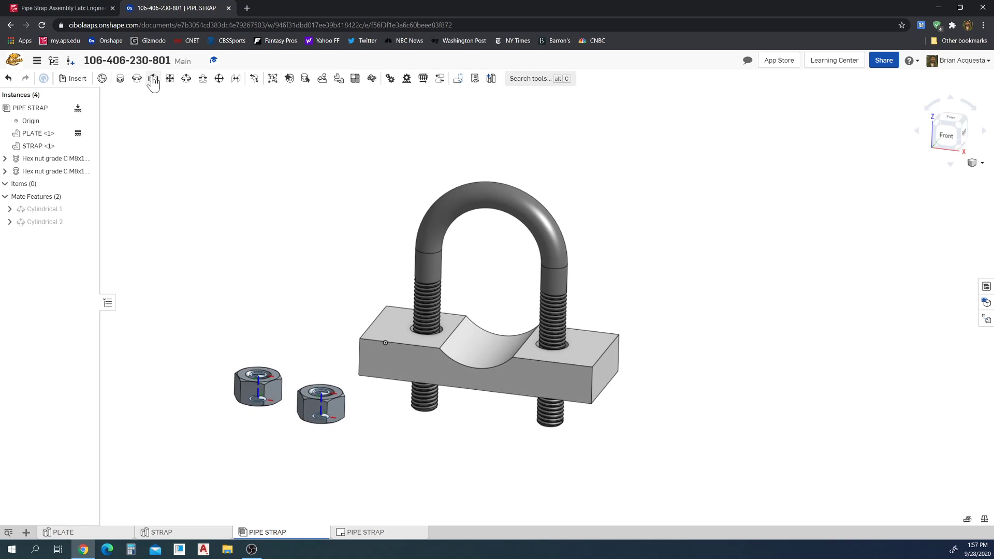
mouse_move(186, 79)
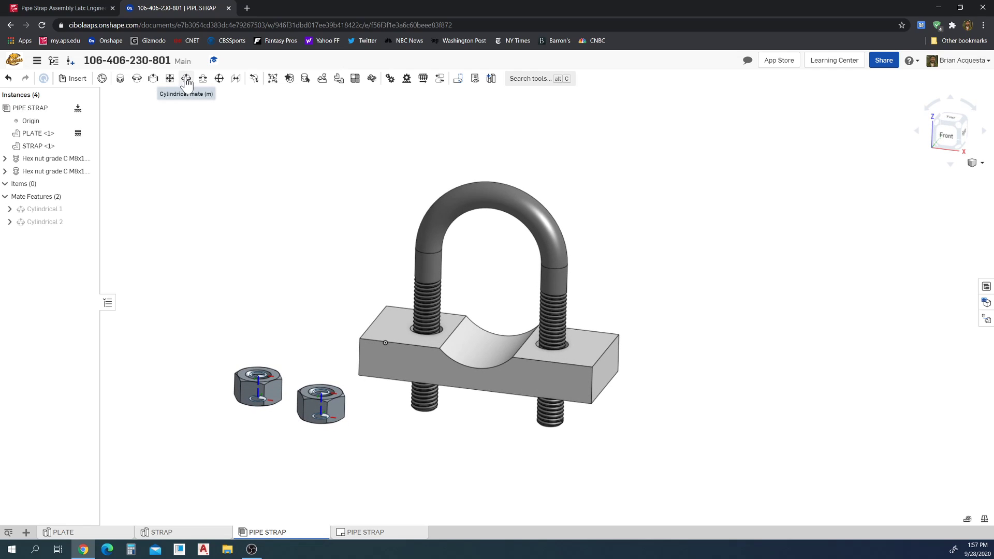
click(187, 78)
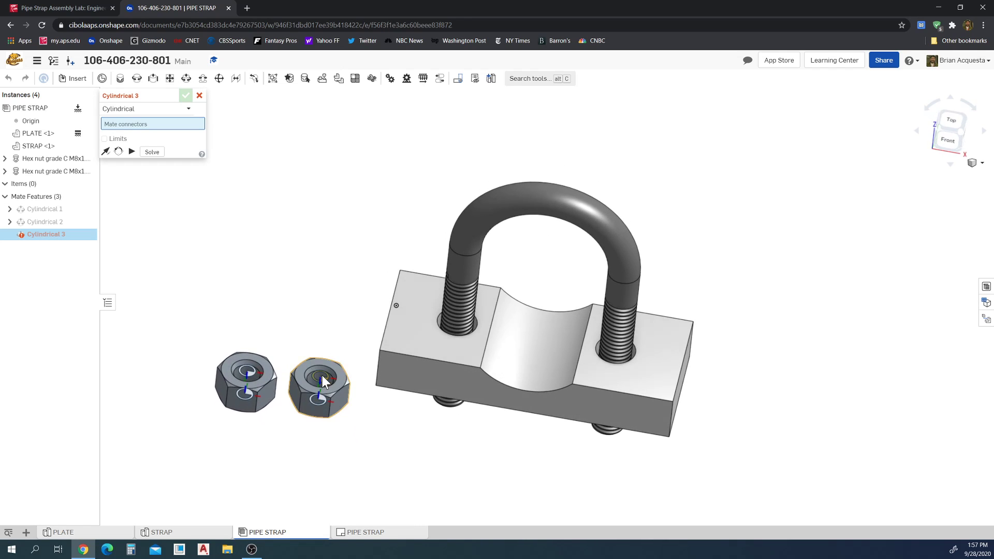
click(319, 380)
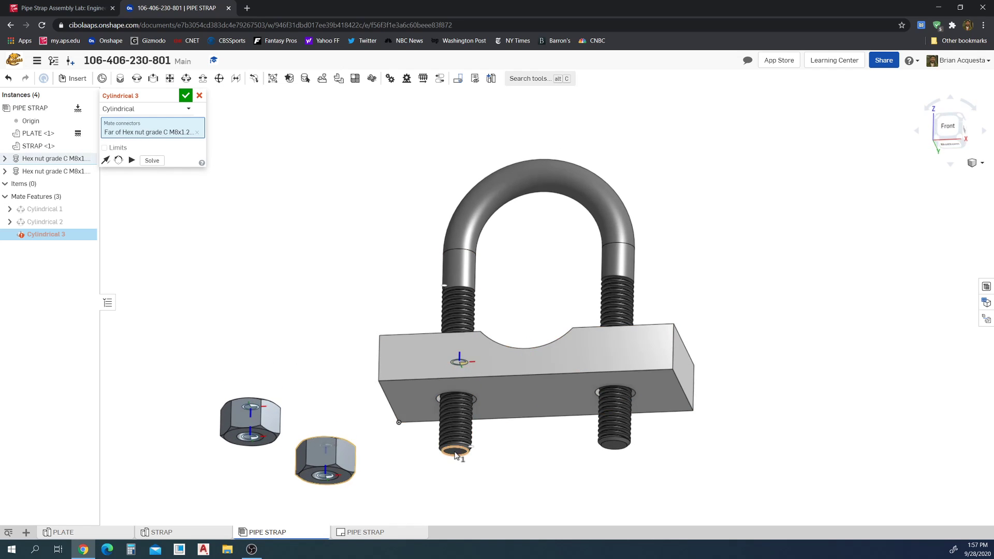
click(454, 453)
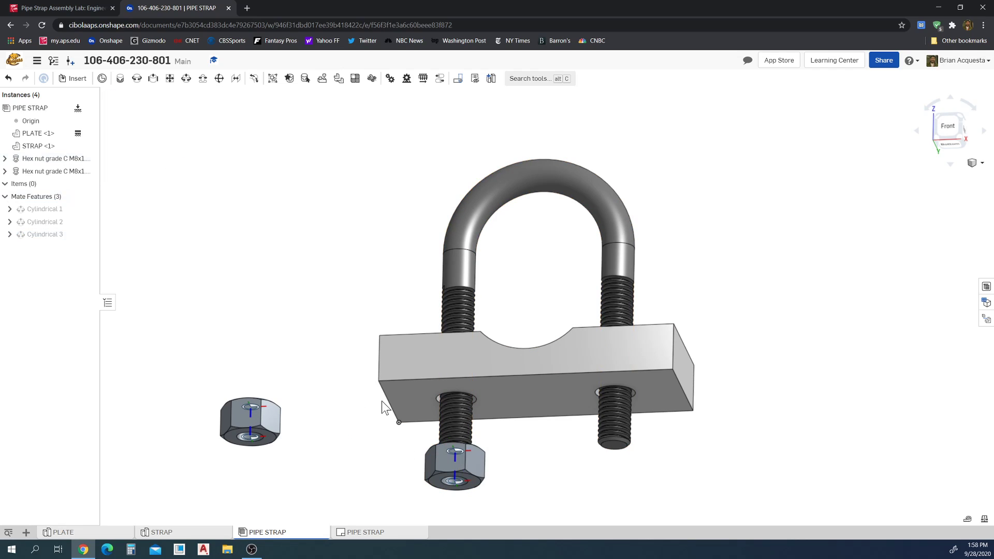
mouse_move(203, 79)
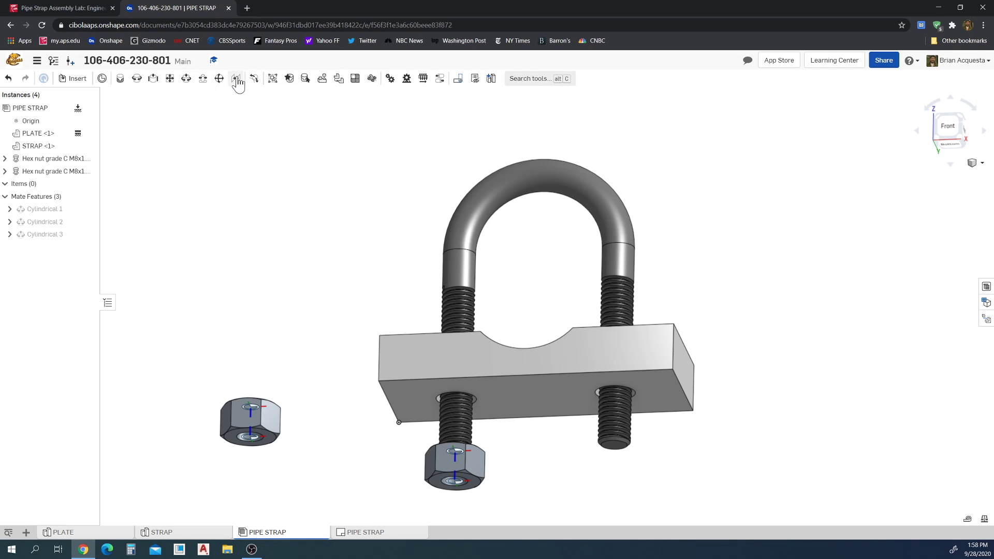
mouse_move(201, 83)
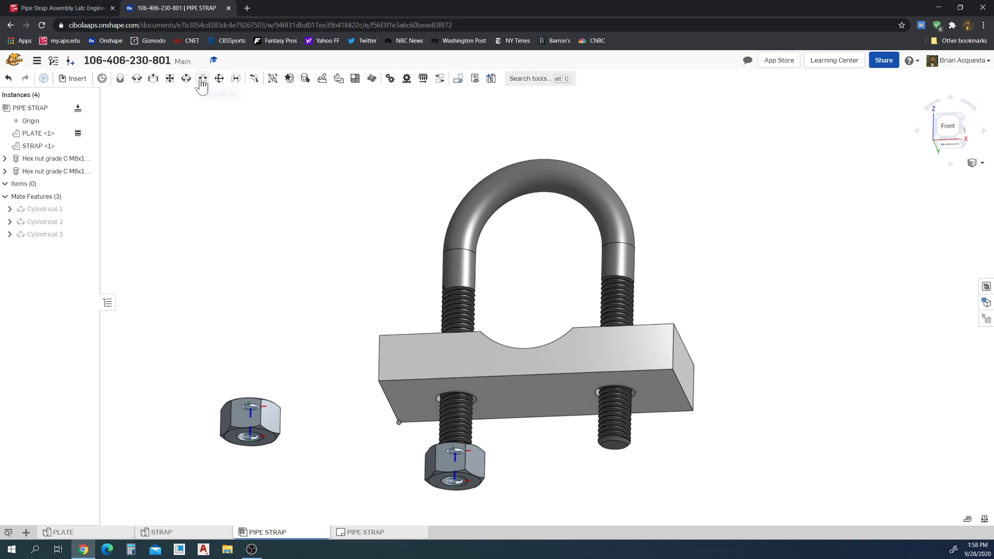
Step: Add Planar 1 seating the first nut against the plate underside, discarding Planar 2
click(203, 79)
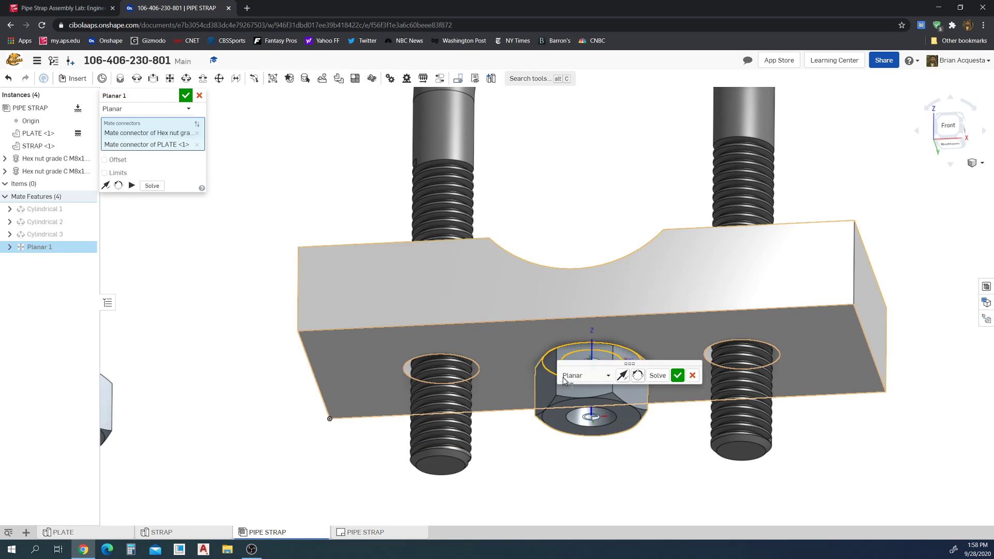
click(678, 375)
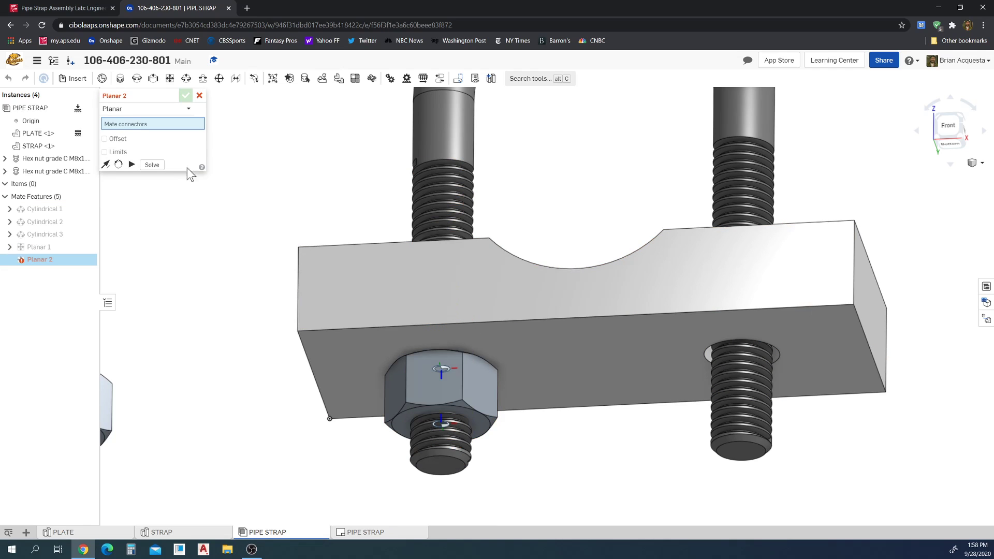
click(199, 95)
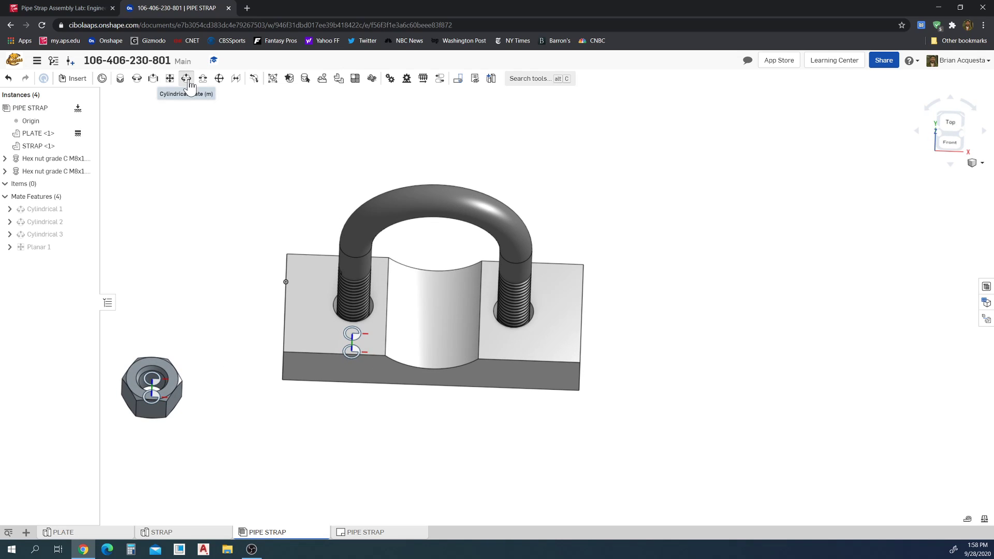
Step: Mate the second nut onto the right threaded end as Cylindrical 4
click(187, 78)
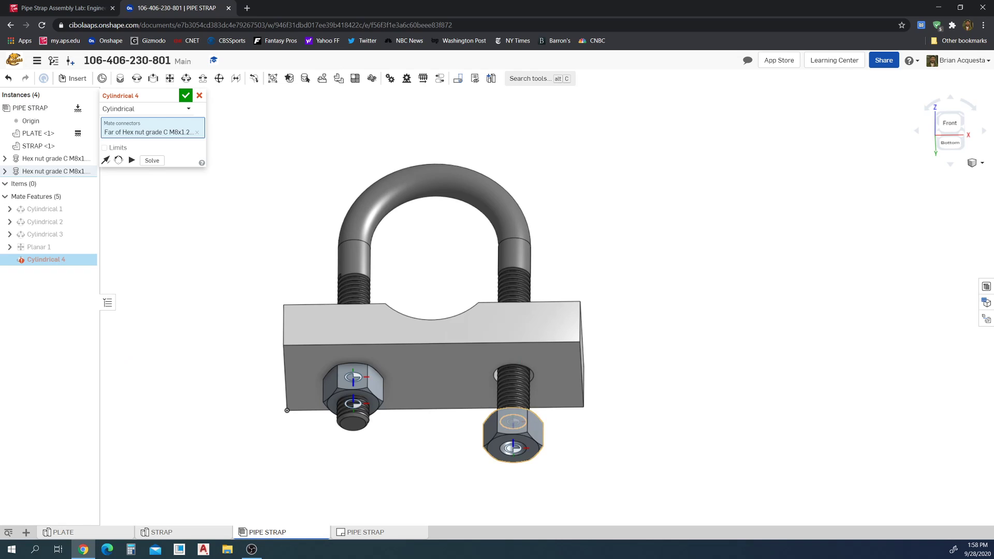
click(185, 95)
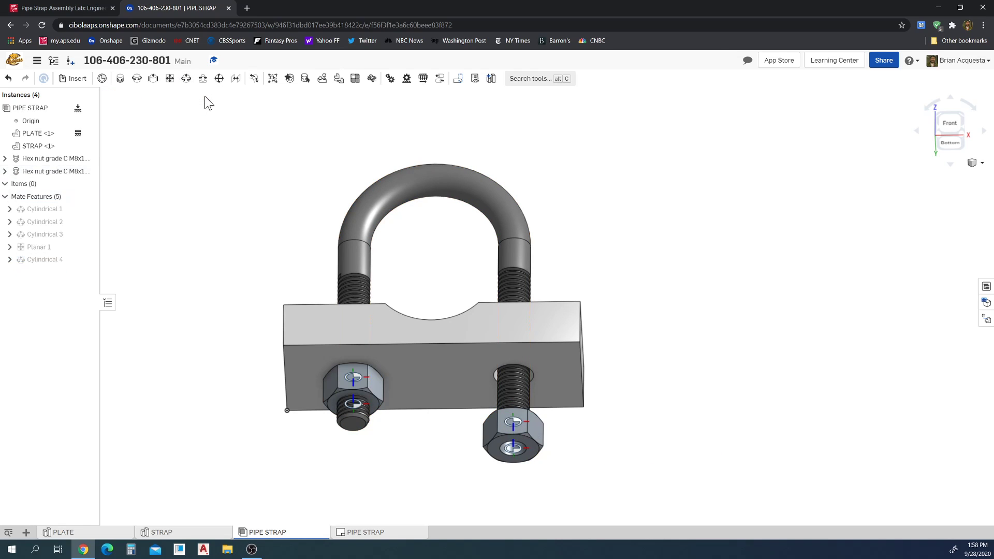
Step: Add a planar mate seating the second M8 nut flush against the plate's underside
click(218, 78)
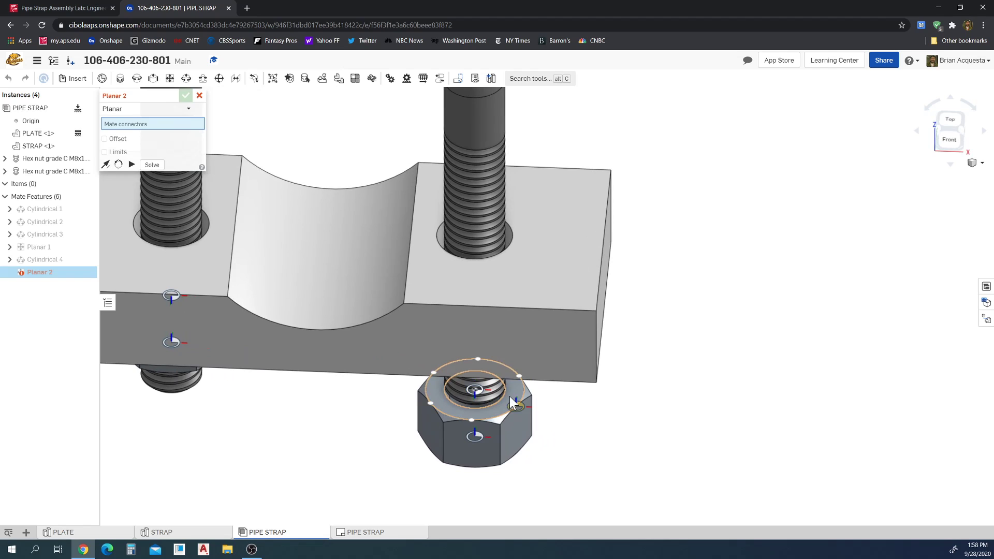
click(478, 390)
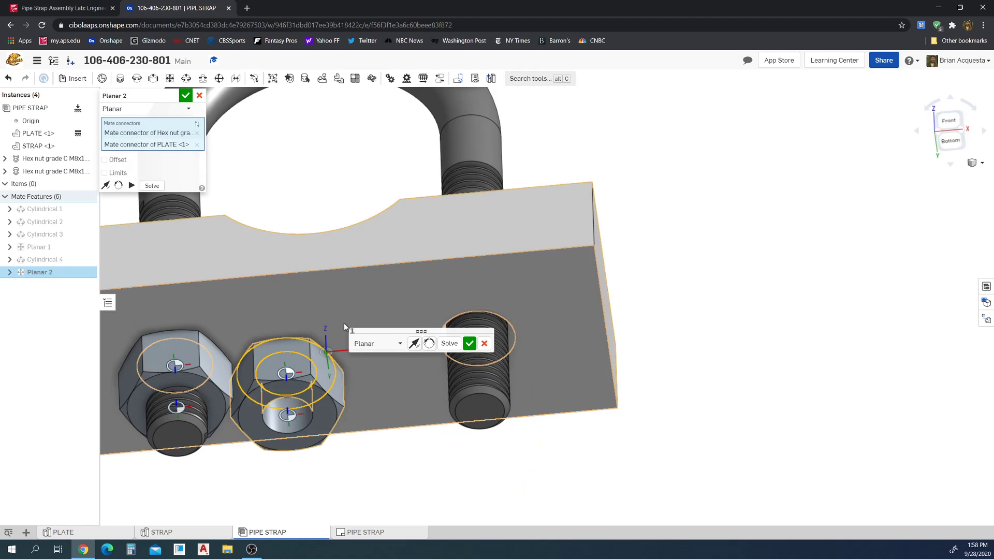
click(185, 95)
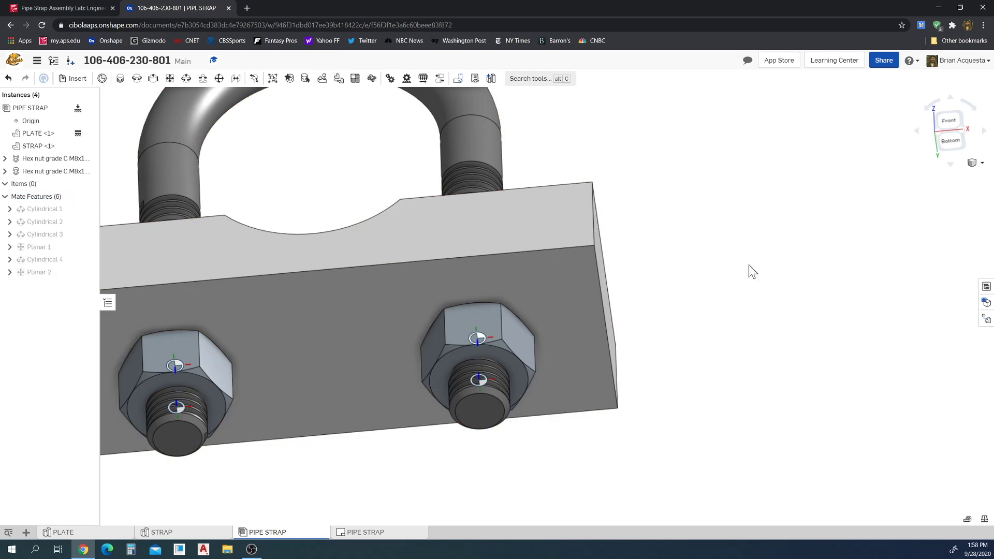
click(976, 163)
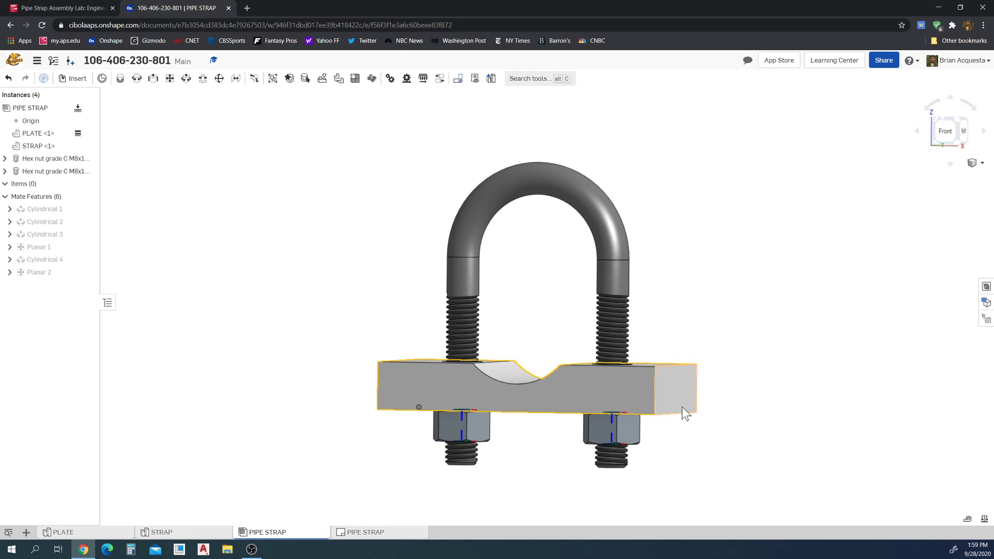
Step: Show the front view and open the view and display-mode options
click(749, 331)
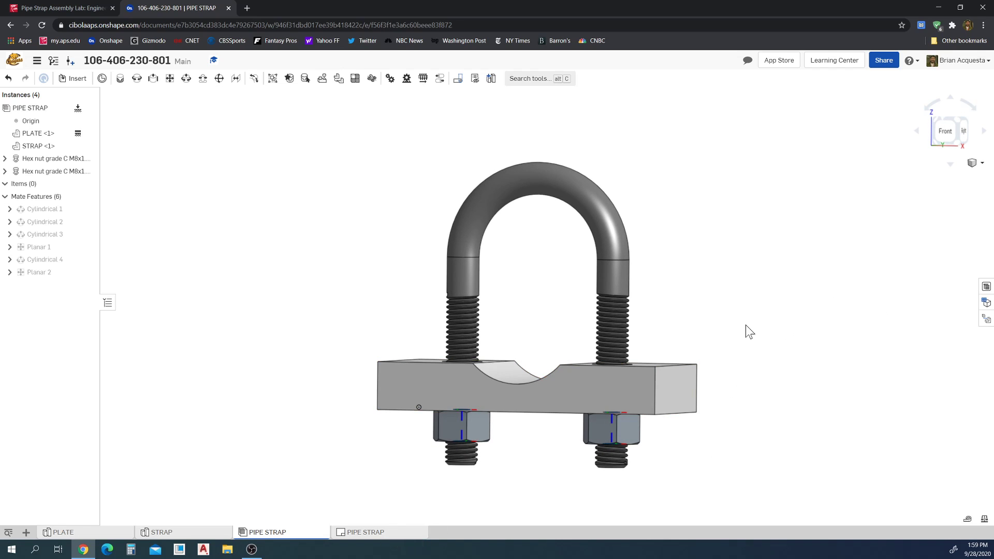
click(980, 163)
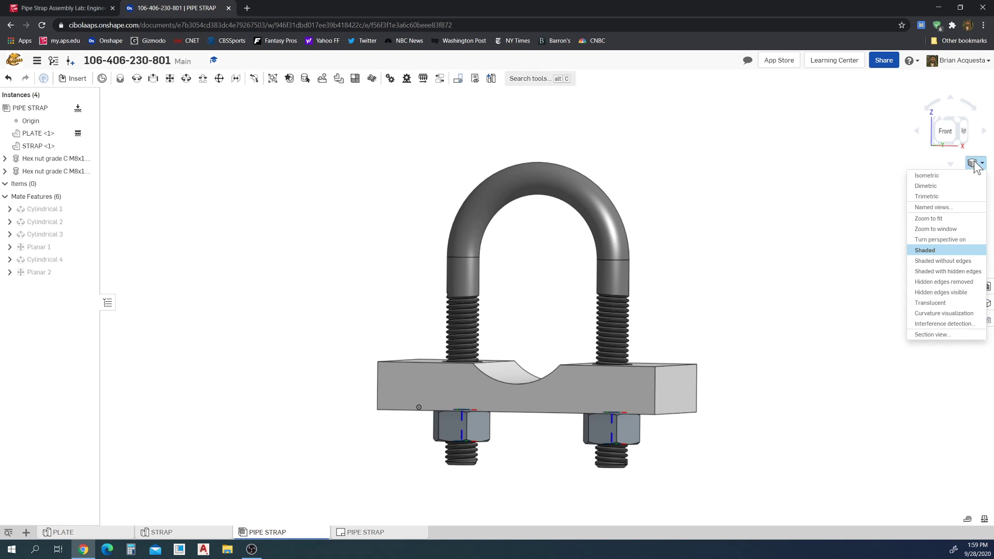